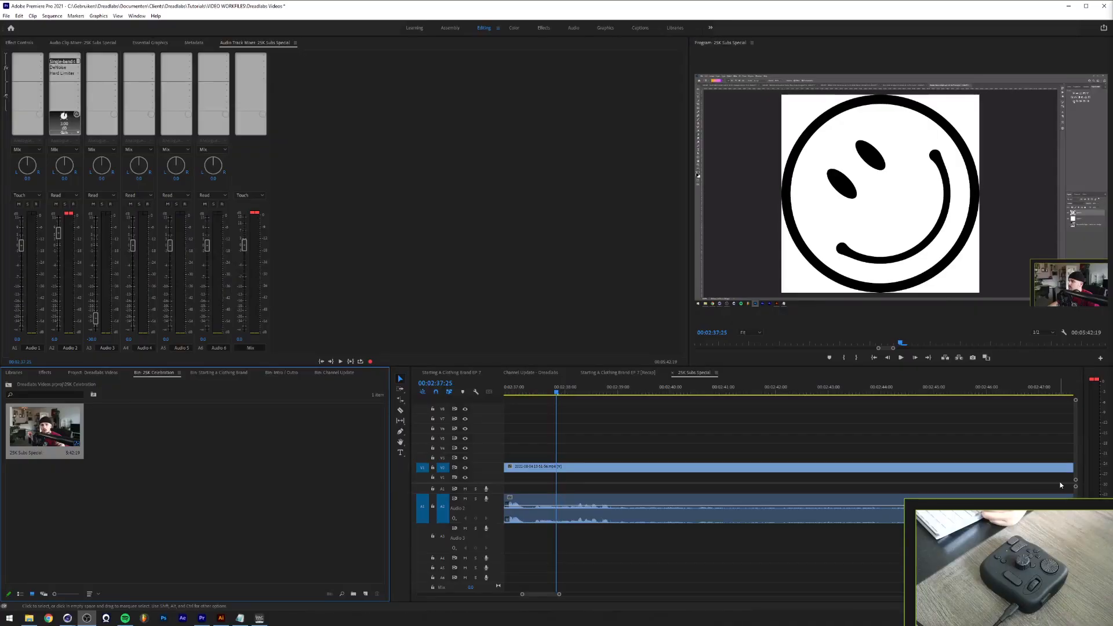
pyautogui.moveTo(742, 431)
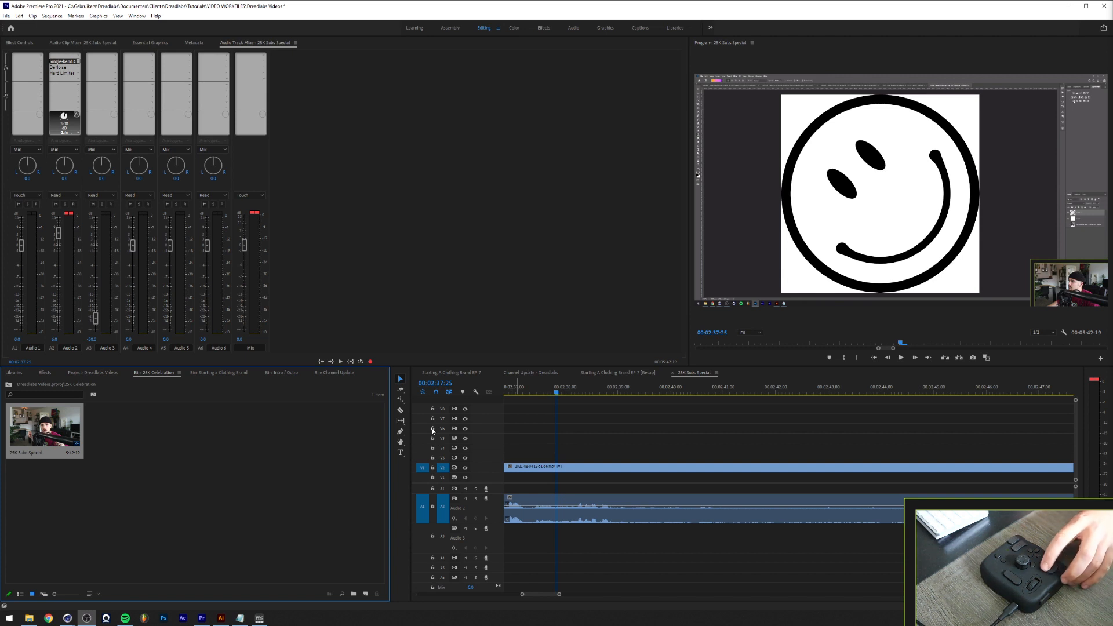
pyautogui.moveTo(133, 388)
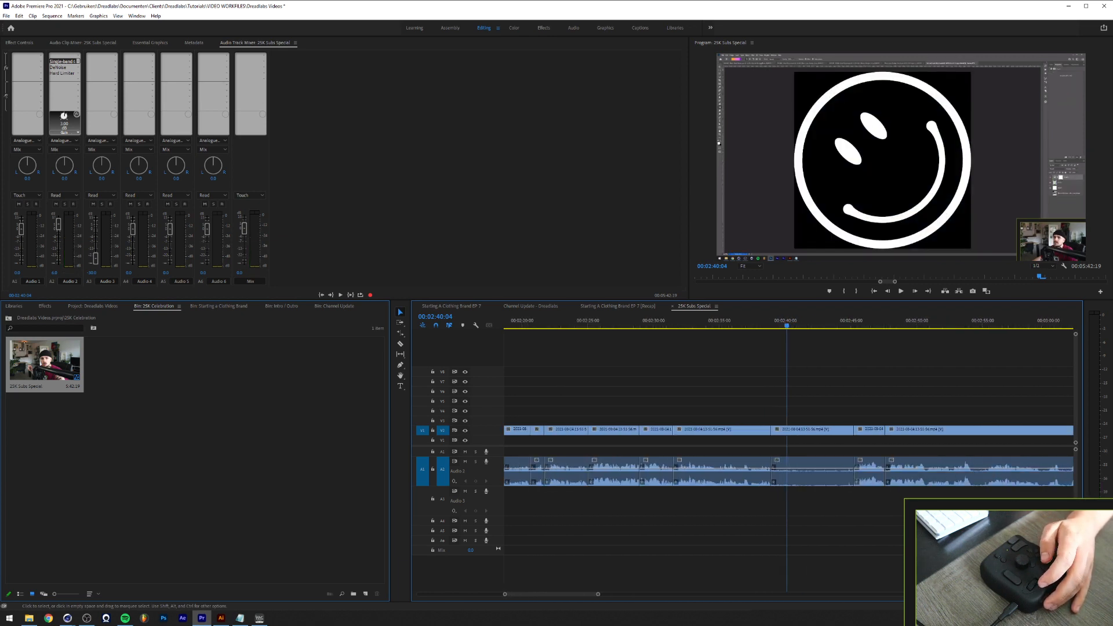
# Play back the sequence to locate the next silent stretch in the clip.
pyautogui.press('space')
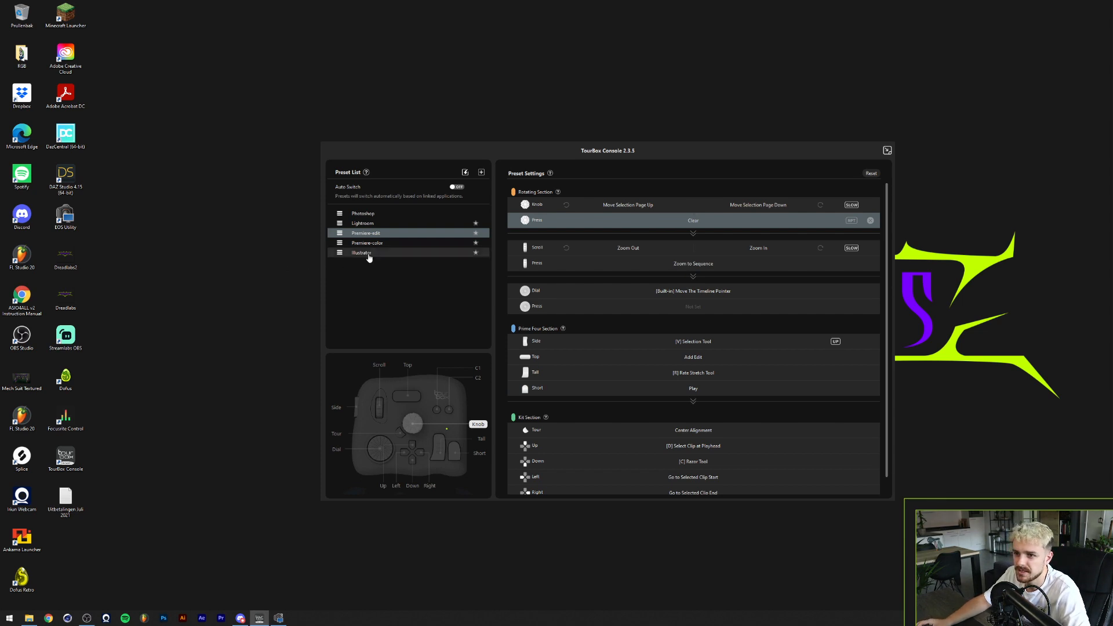
# Select the Premiere edit preset to reveal its button assignments.
pyautogui.click(368, 233)
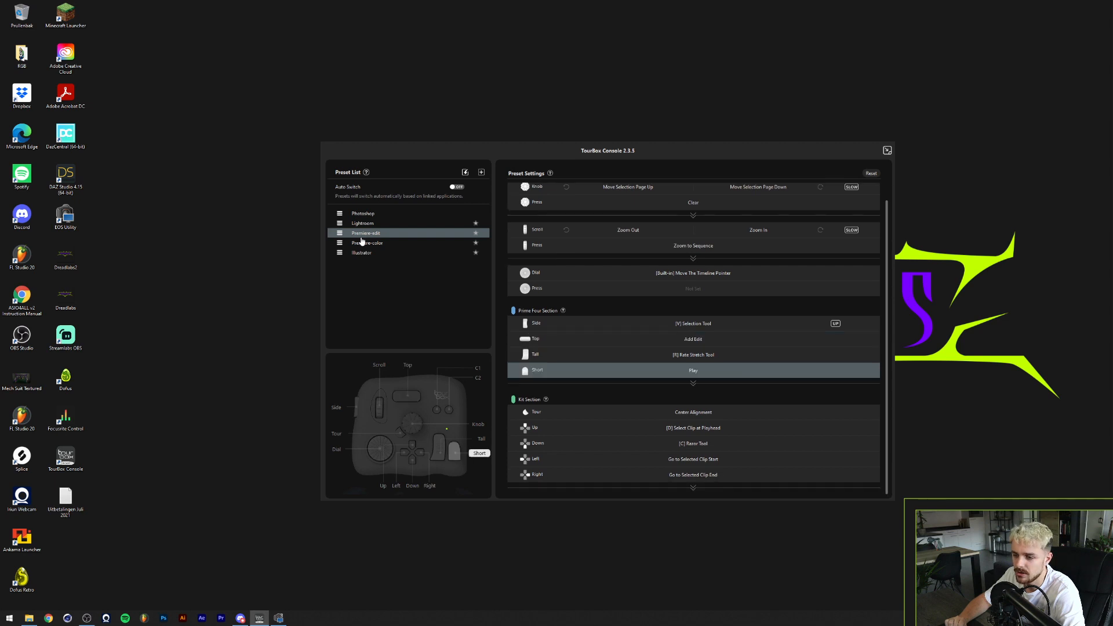
pyautogui.moveTo(518, 387)
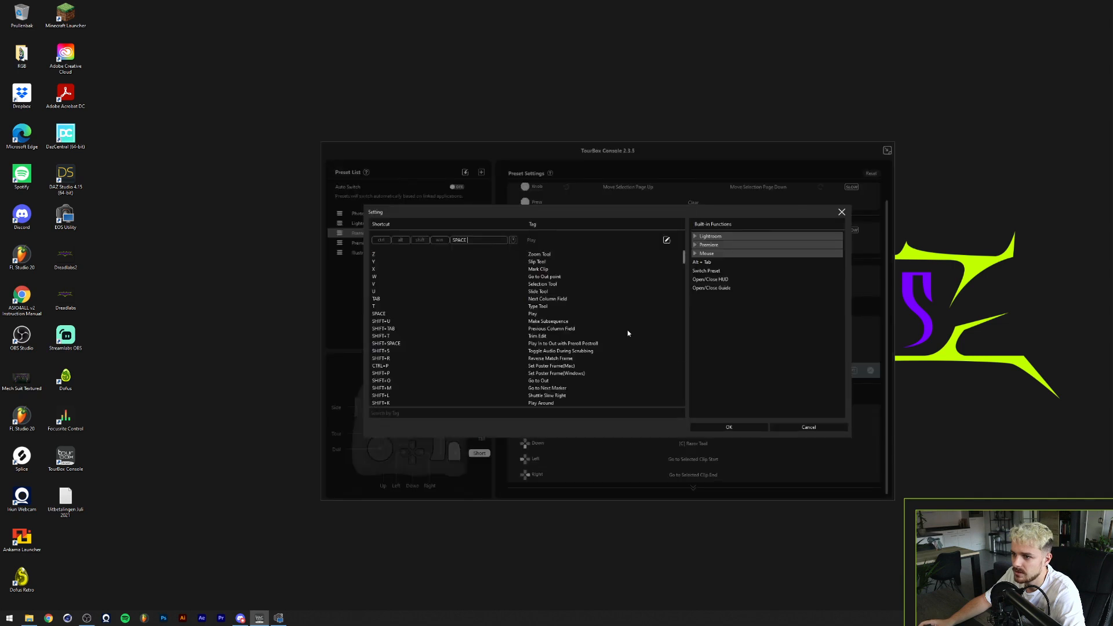
pyautogui.moveTo(389, 241)
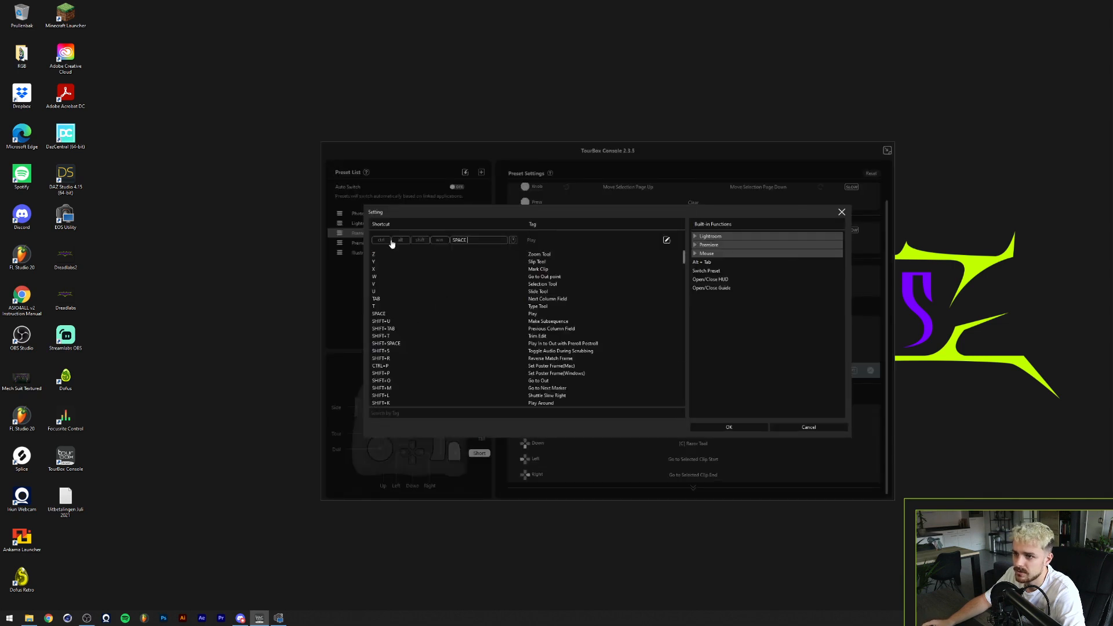
pyautogui.moveTo(507, 233)
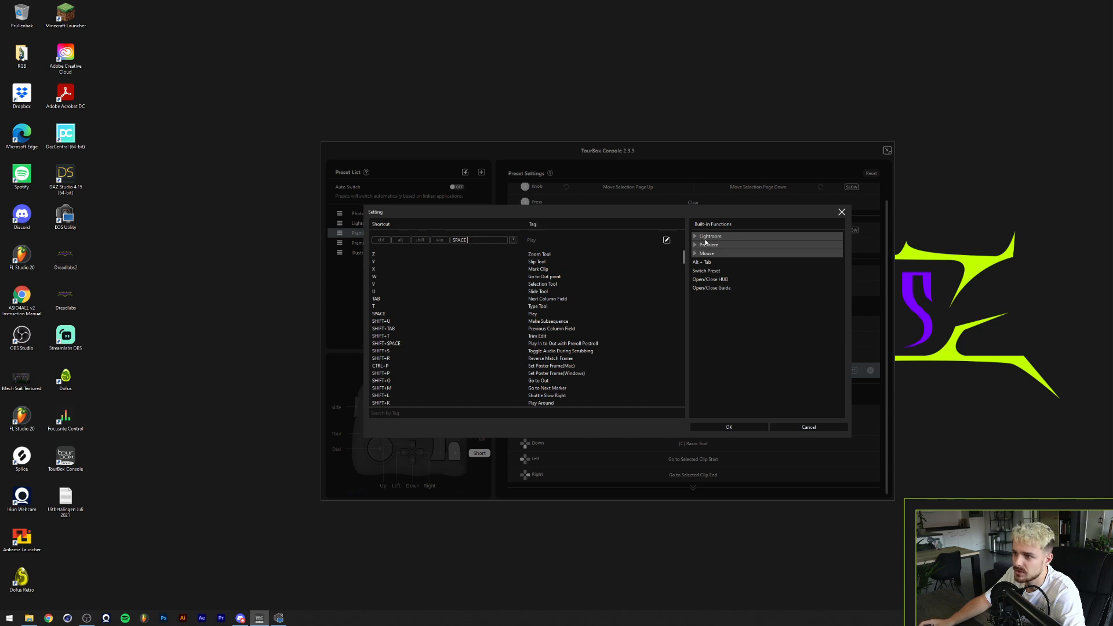
# Browse the Premiere built-in function categories and scroll the shortcut list toward CTRL+S Save.
pyautogui.click(707, 245)
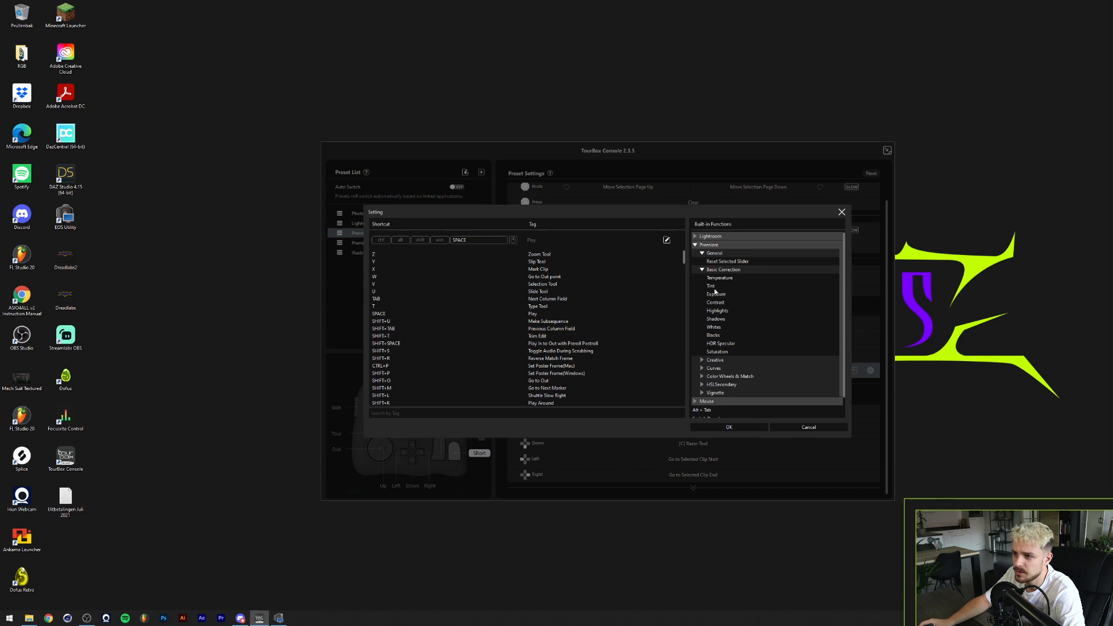
pyautogui.click(714, 254)
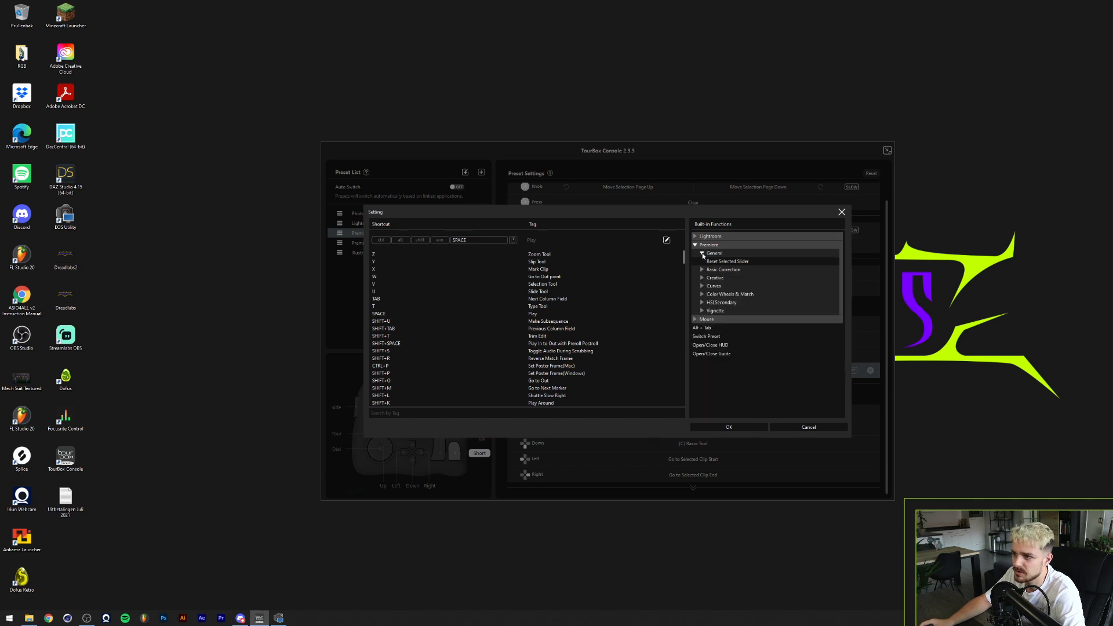
pyautogui.click(695, 245)
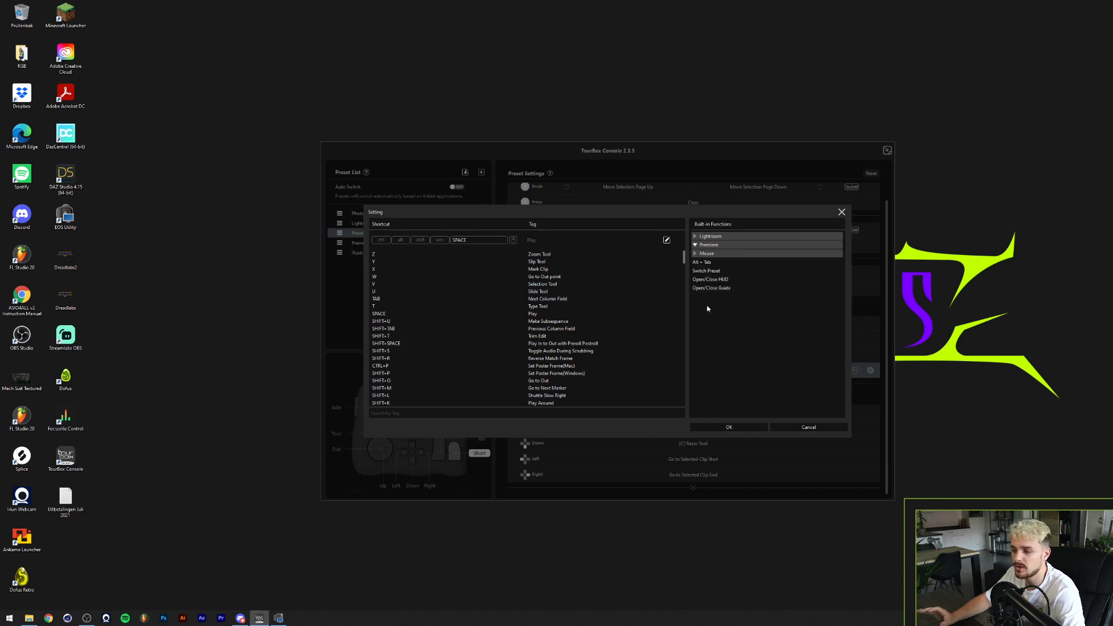
pyautogui.scroll(-3)
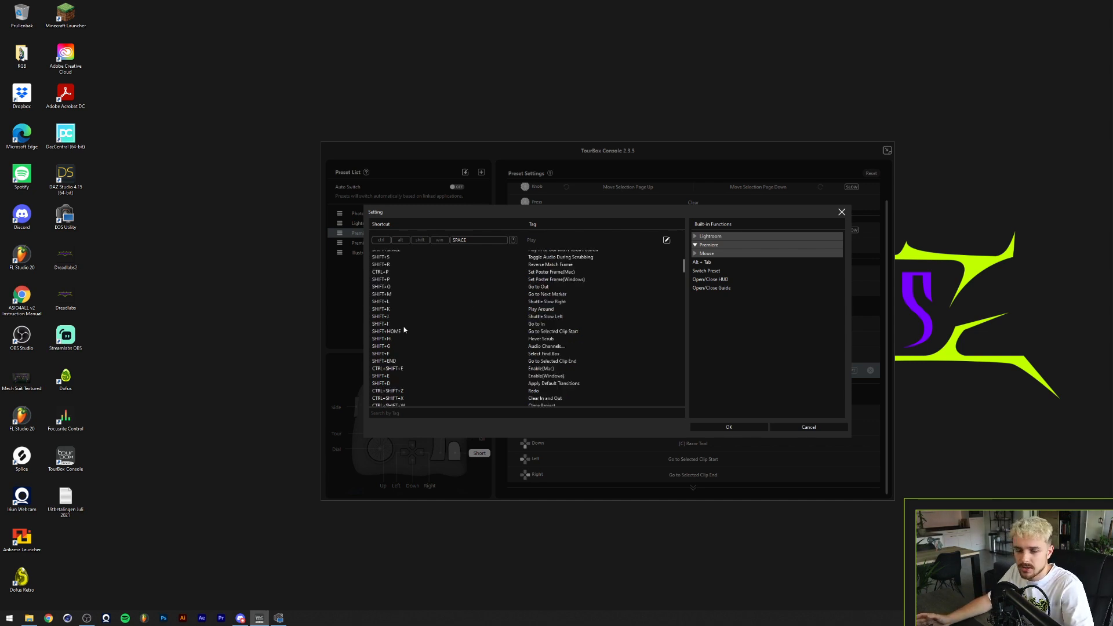
pyautogui.moveTo(473, 246)
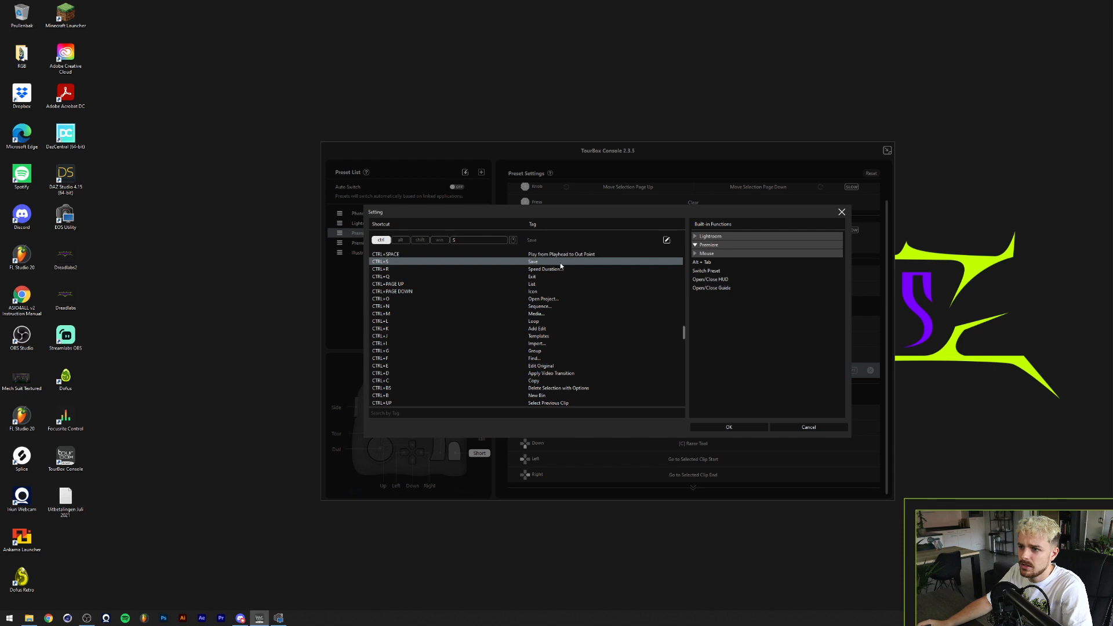
pyautogui.moveTo(487, 268)
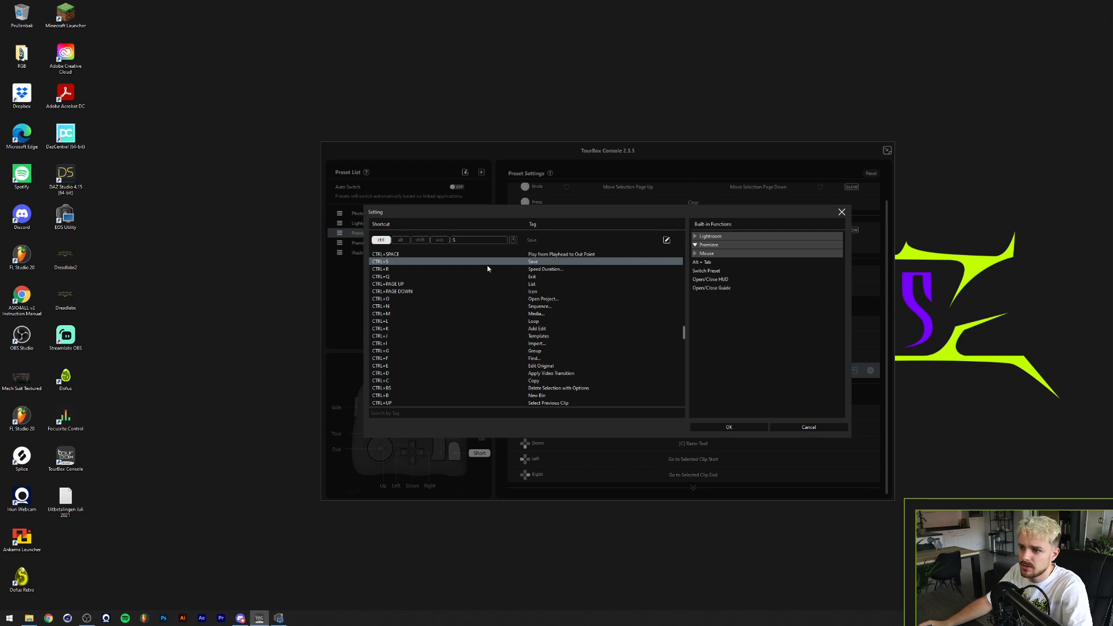
pyautogui.moveTo(535, 265)
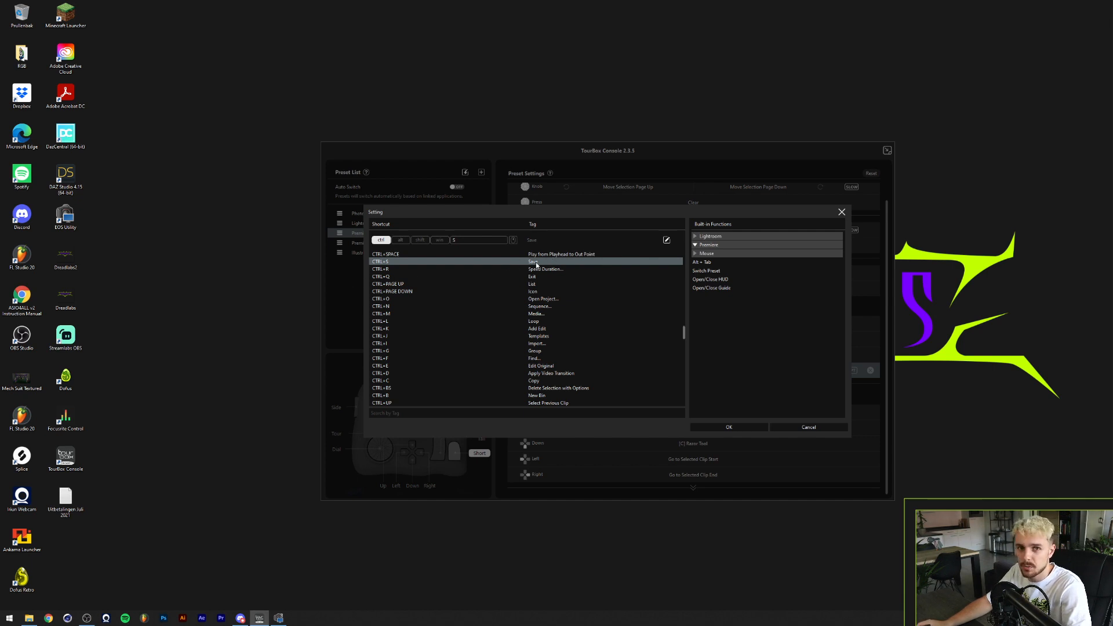
pyautogui.moveTo(779, 451)
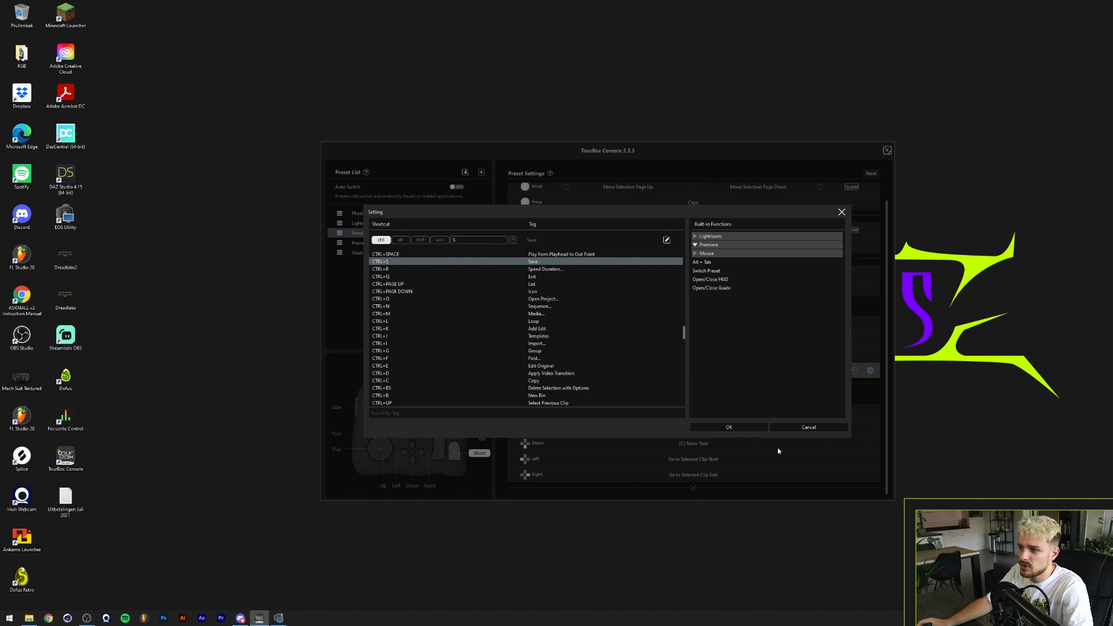
# Confirm Save as the Short button's shortcut.
pyautogui.click(727, 427)
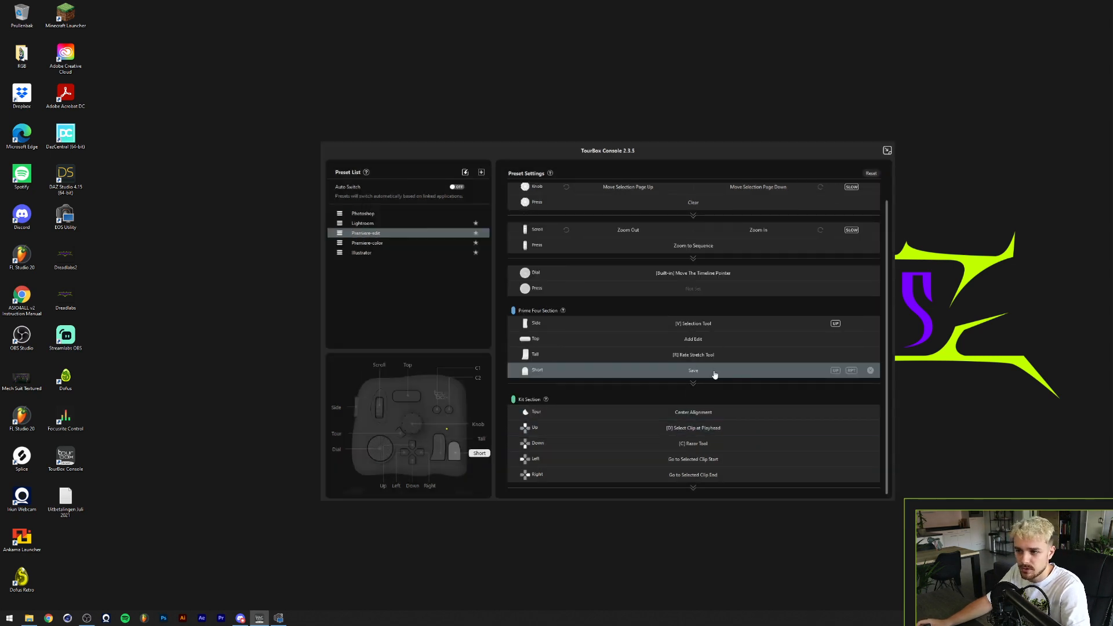
# Reassign the Short button to SPACE Play by searching 'play' and confirming.
pyautogui.click(693, 369)
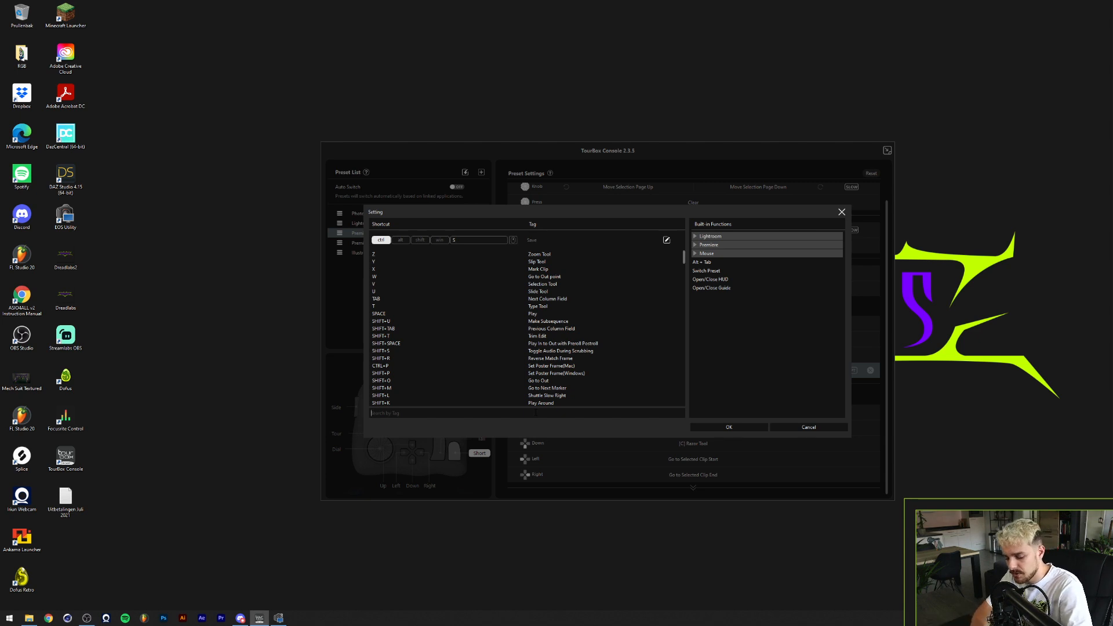
pyautogui.write('play')
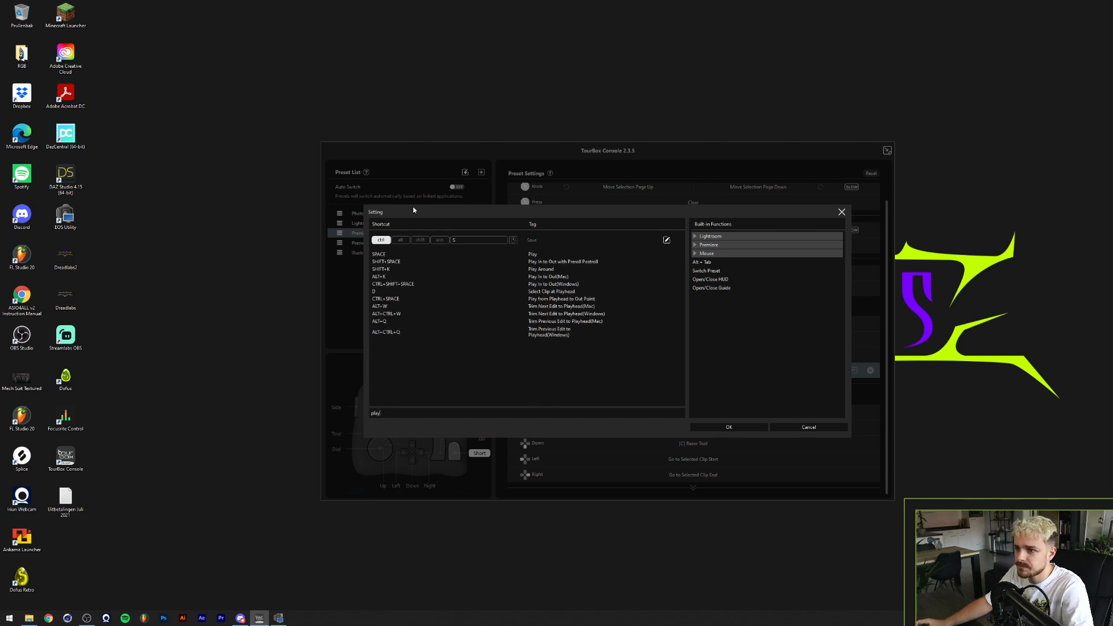
pyautogui.click(379, 254)
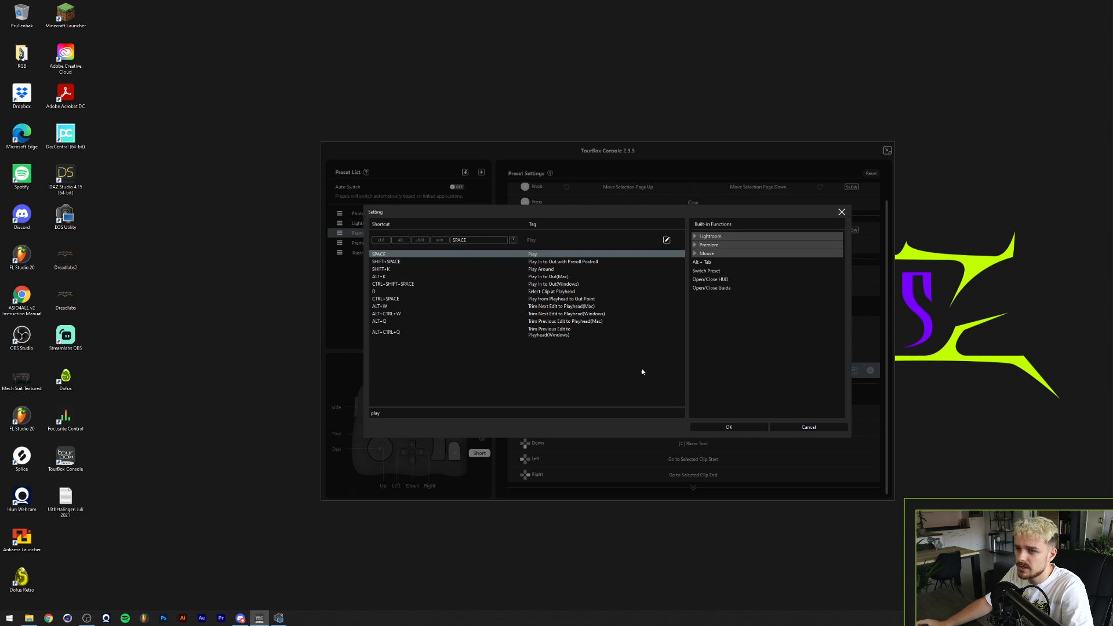
pyautogui.click(728, 426)
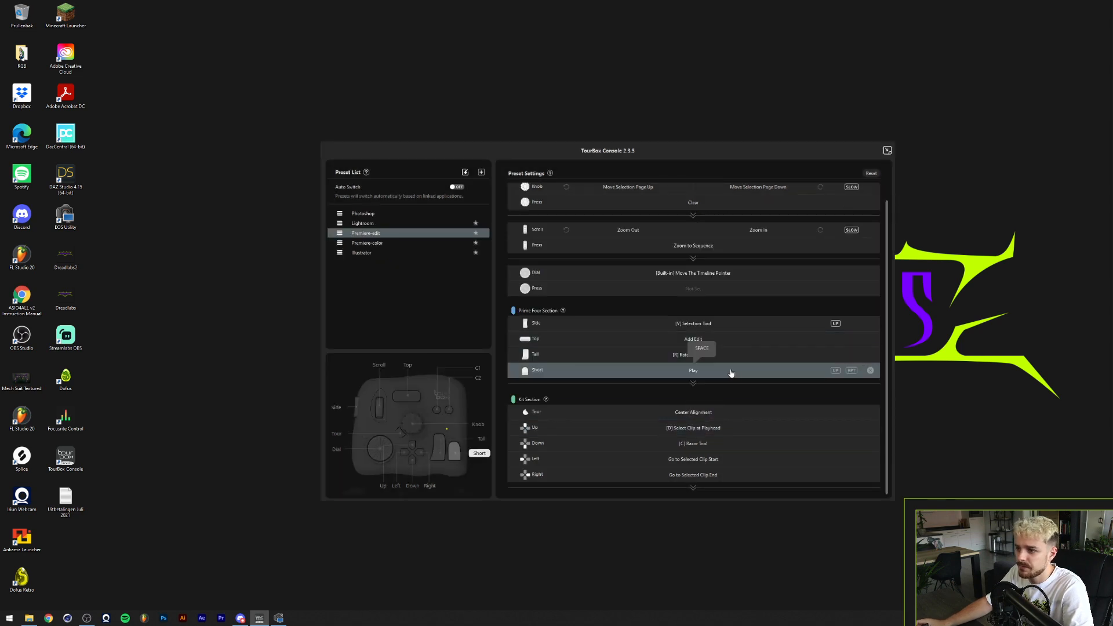